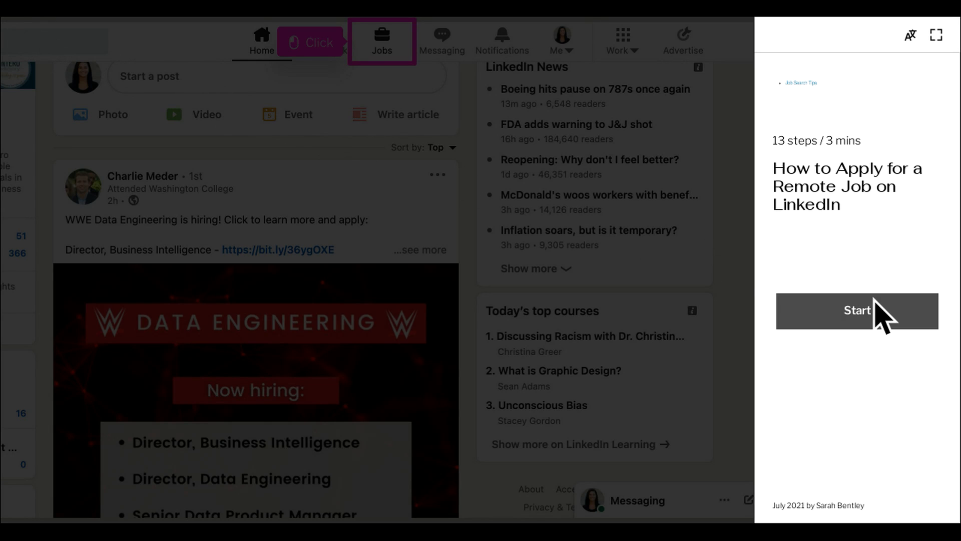
Step: Start the walkthrough and go to the LinkedIn Jobs page
left_click(858, 311)
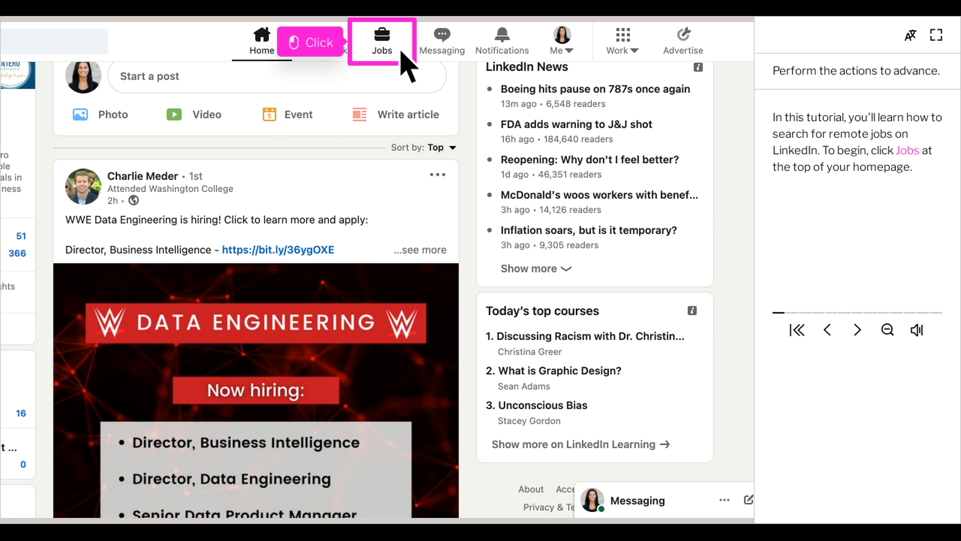
left_click(383, 38)
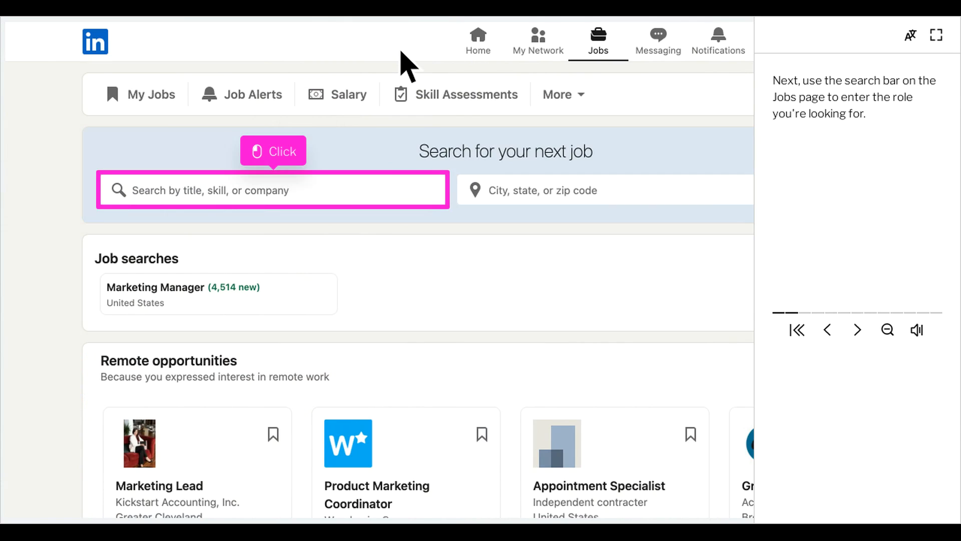
mouse_move(353, 142)
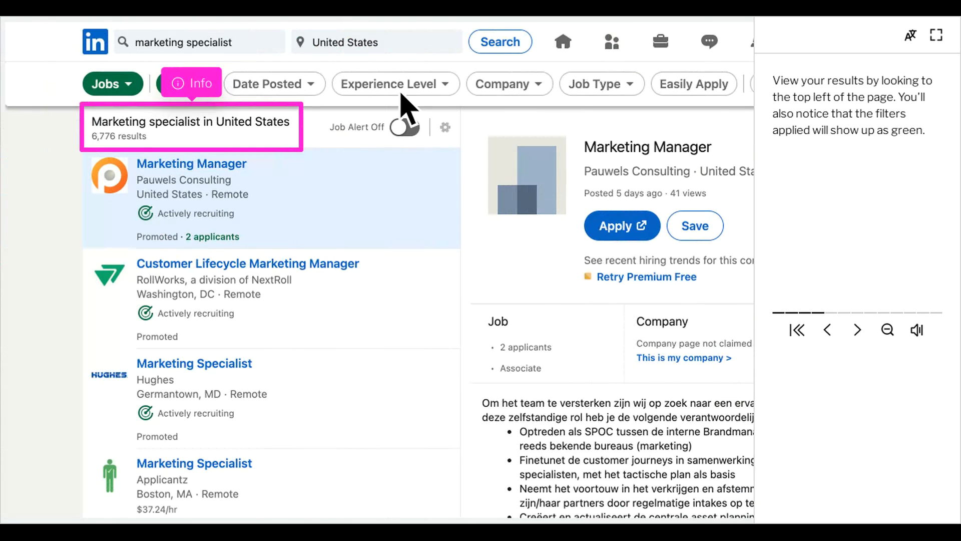
left_click(857, 331)
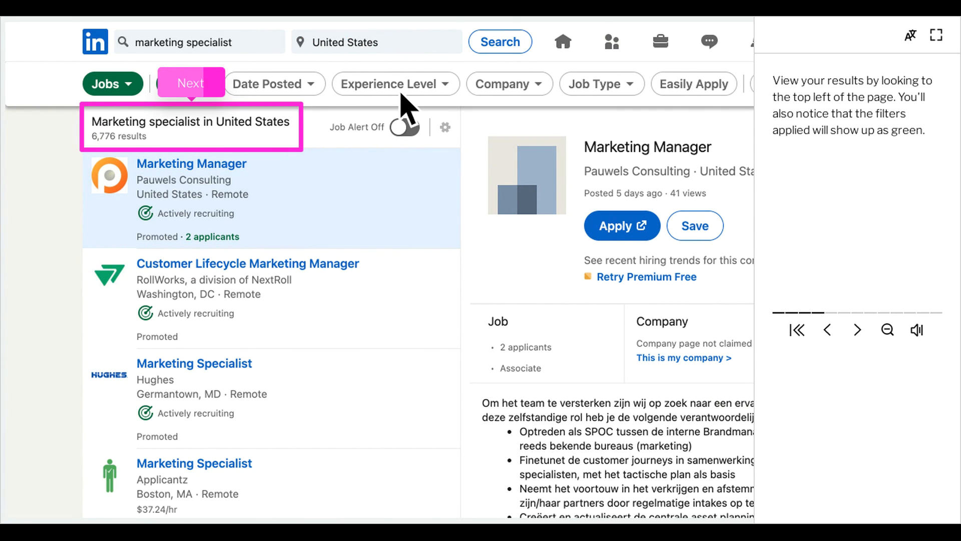
left_click(186, 84)
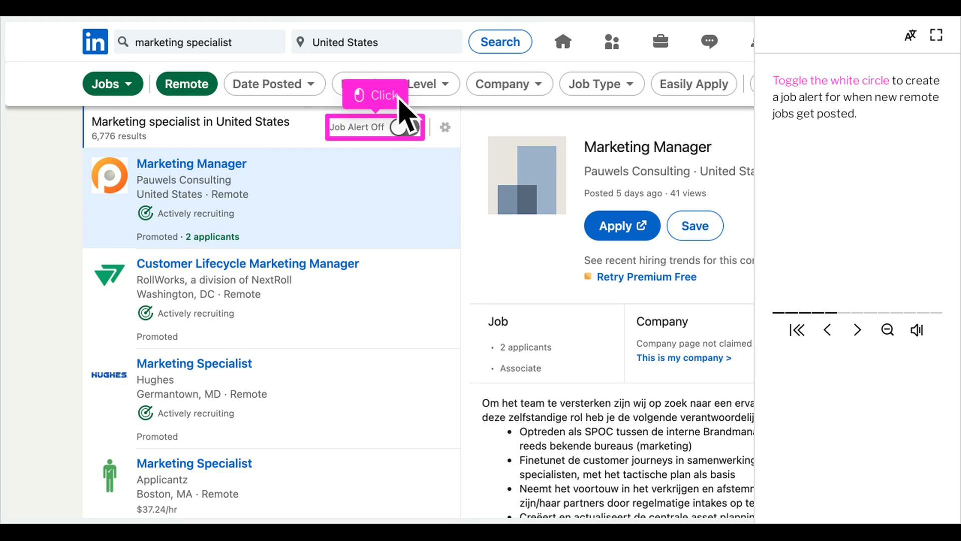
Step: Switch the Job Alert toggle to On for the remote marketing specialist search
left_click(402, 127)
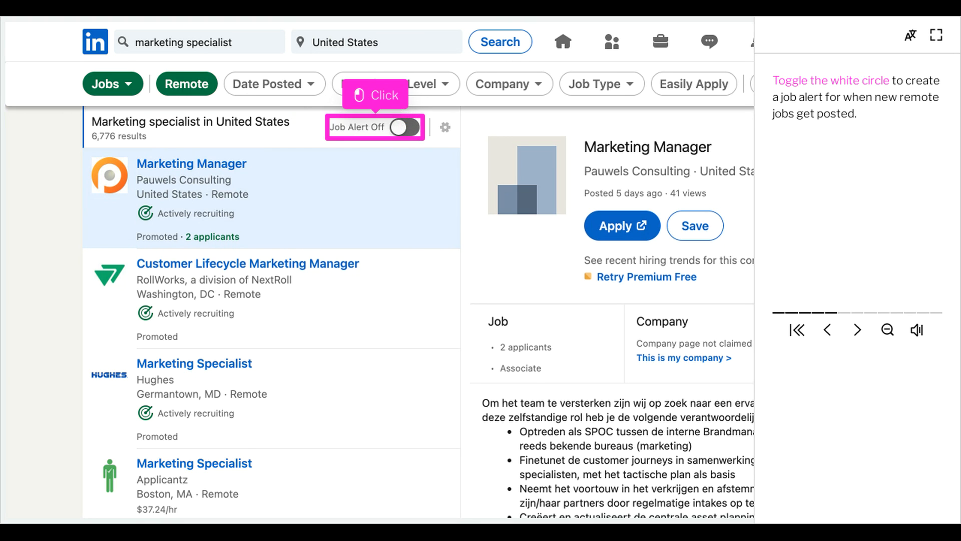
left_click(407, 127)
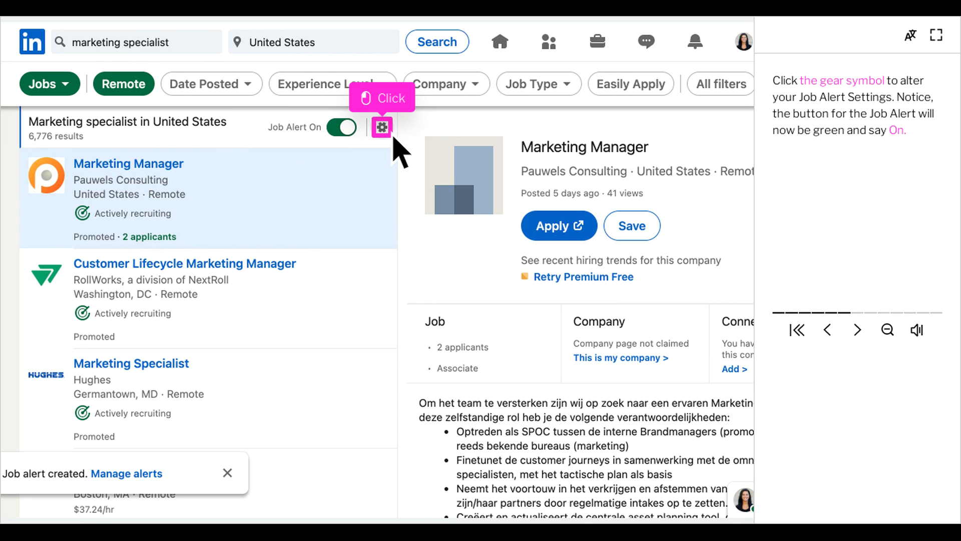
mouse_move(408, 155)
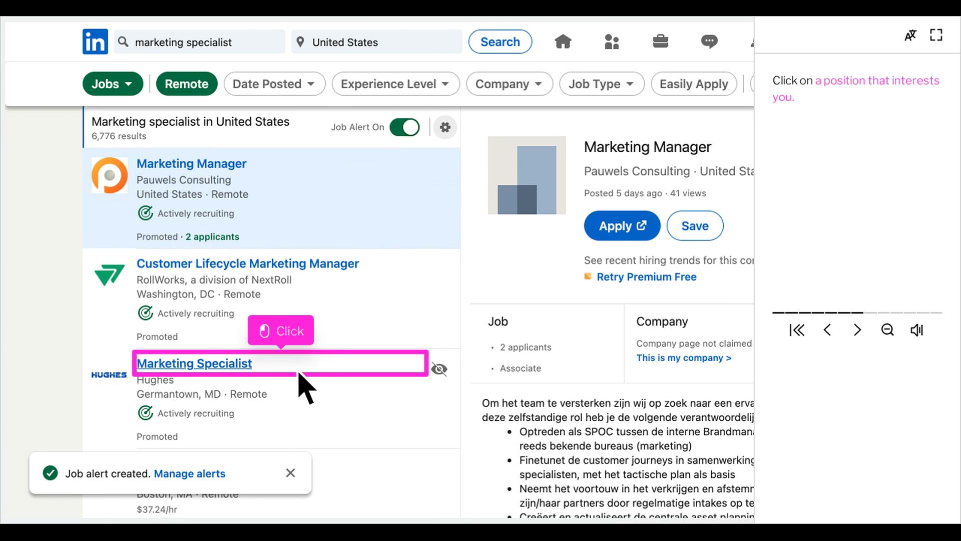
Step: Save the Hughes Marketing Specialist posting to the Jobs Tracker and return to the Jobs page
left_click(194, 364)
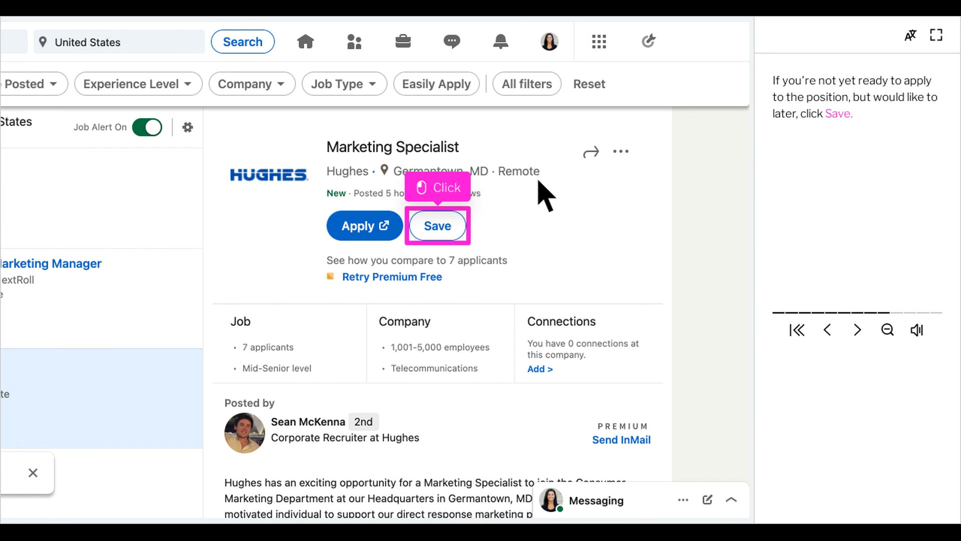
mouse_move(521, 206)
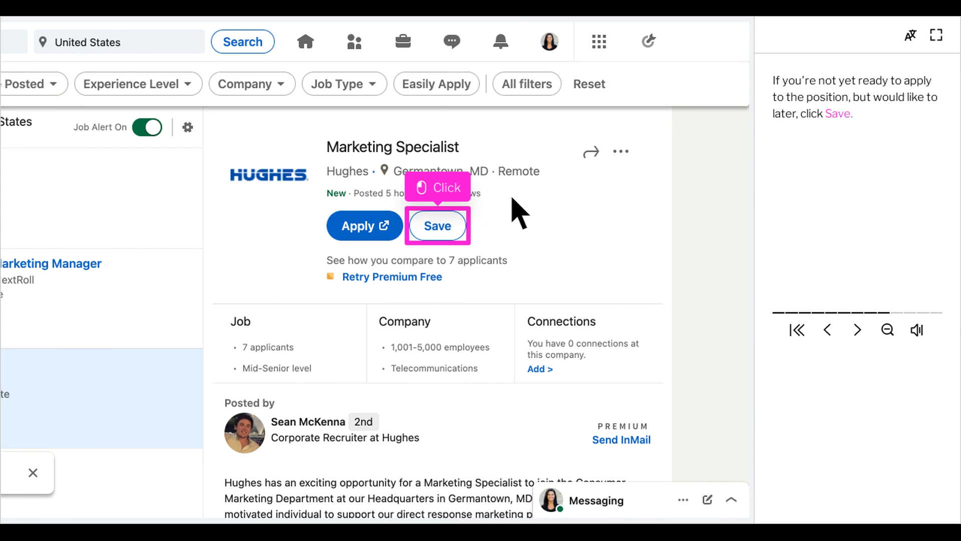
mouse_move(450, 255)
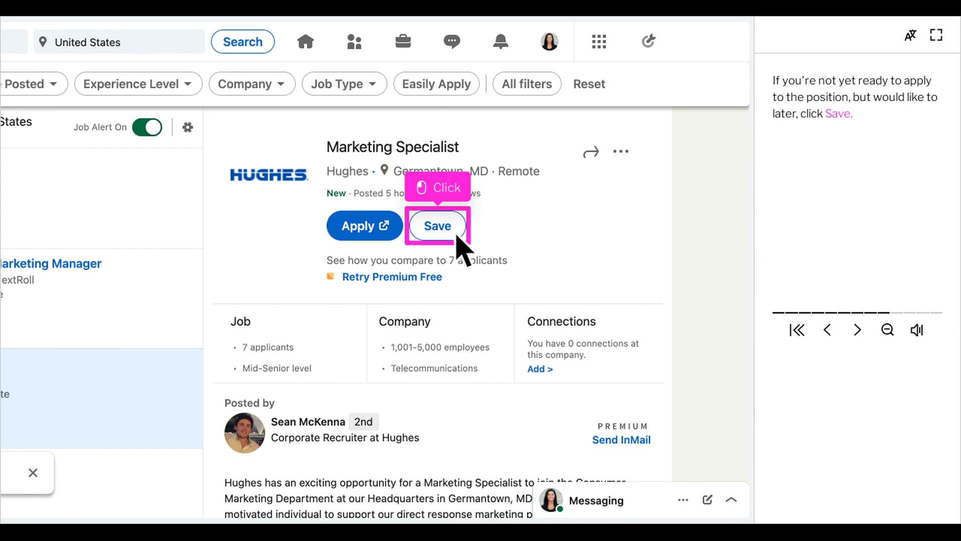
left_click(438, 226)
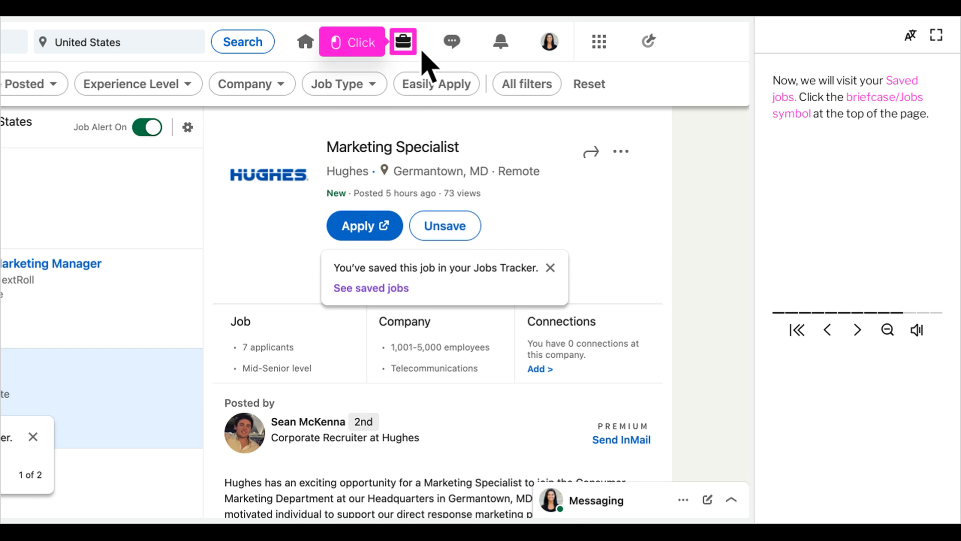
left_click(403, 42)
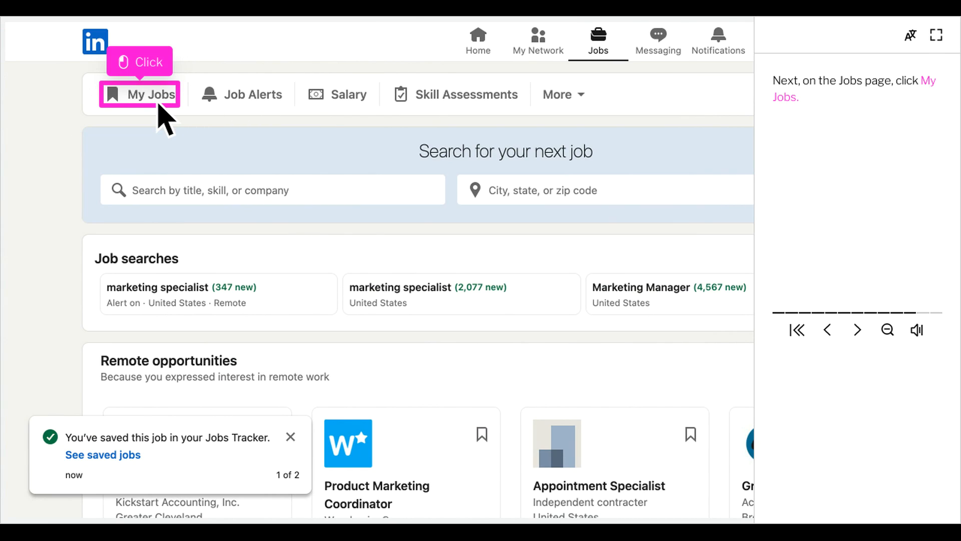
Step: From My Jobs, reopen the saved Hughes Marketing Specialist posting
left_click(153, 94)
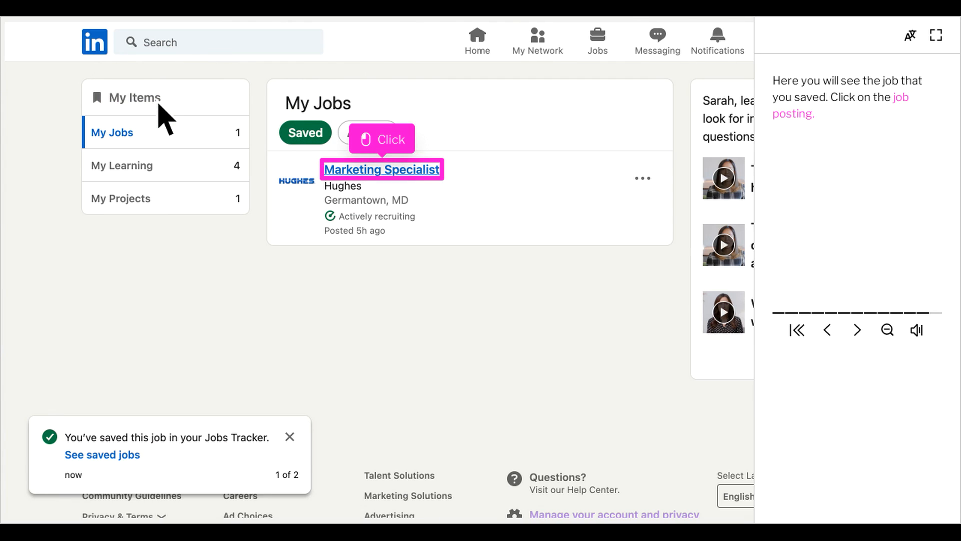
mouse_move(359, 172)
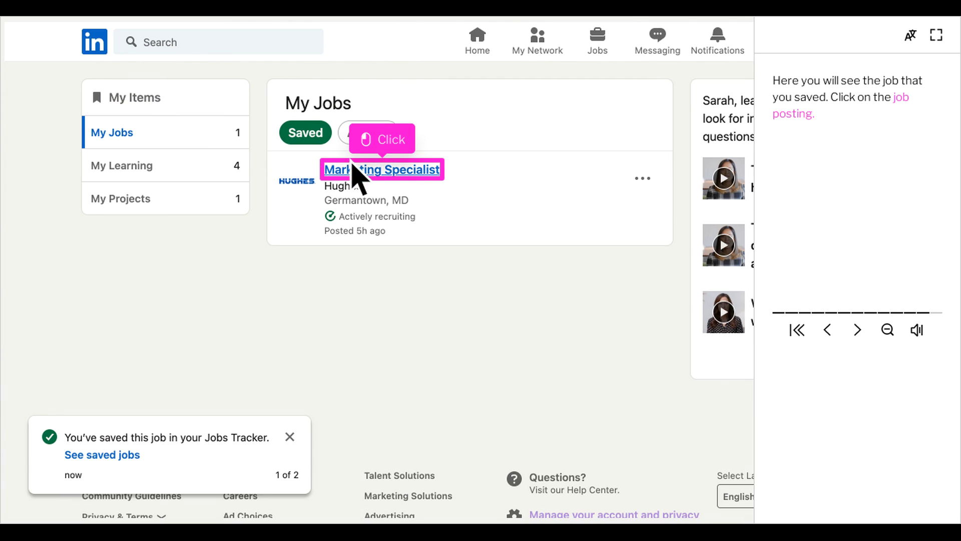
left_click(368, 169)
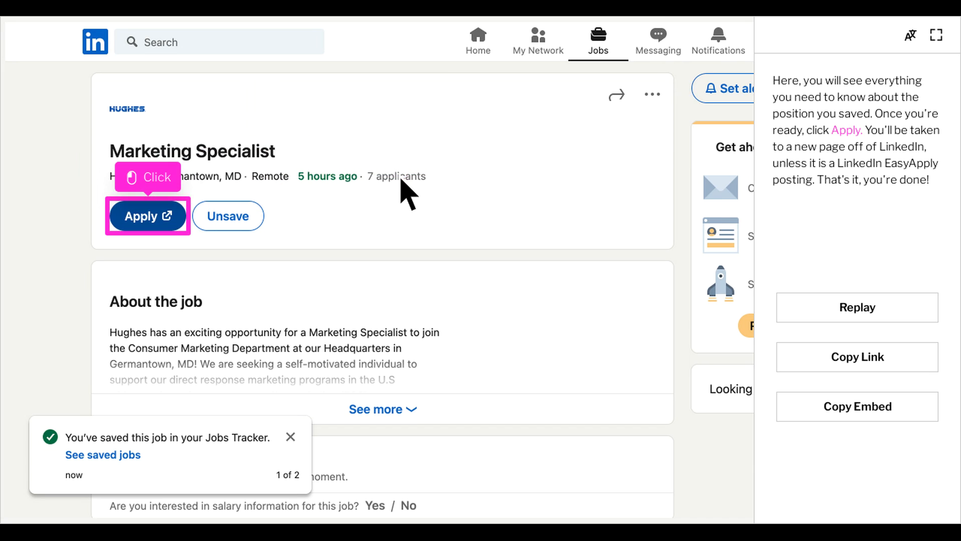